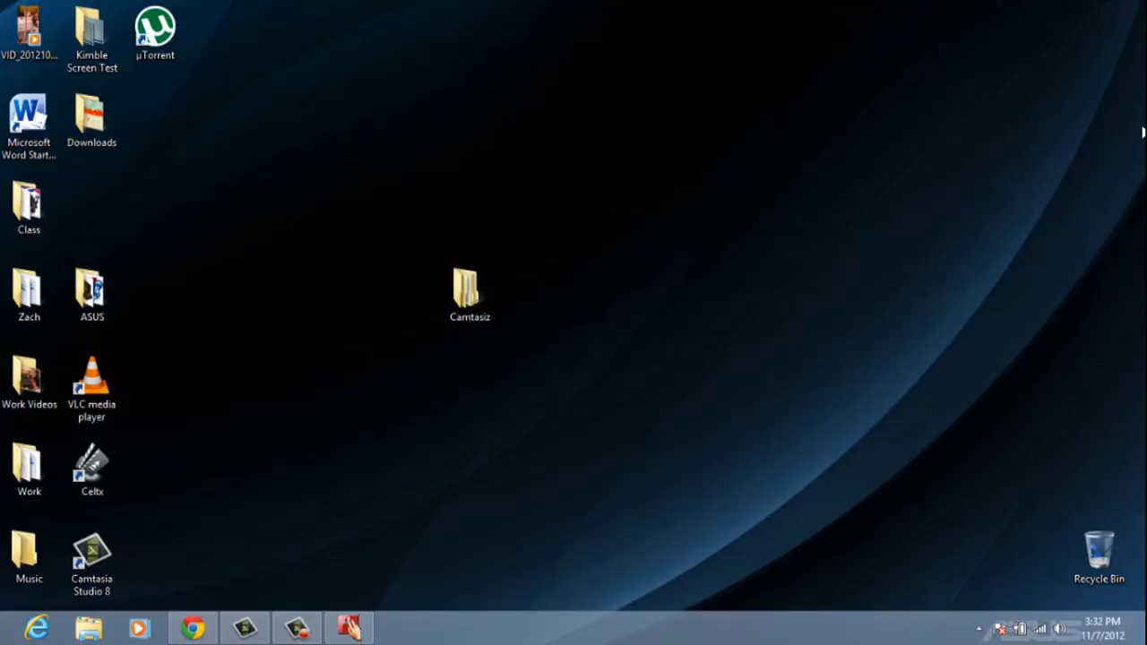
Open the desktop Work folder in File Explorer, revealing the two Ramble Letter files.
{"action": "left_click", "coordinate": [469, 290]}
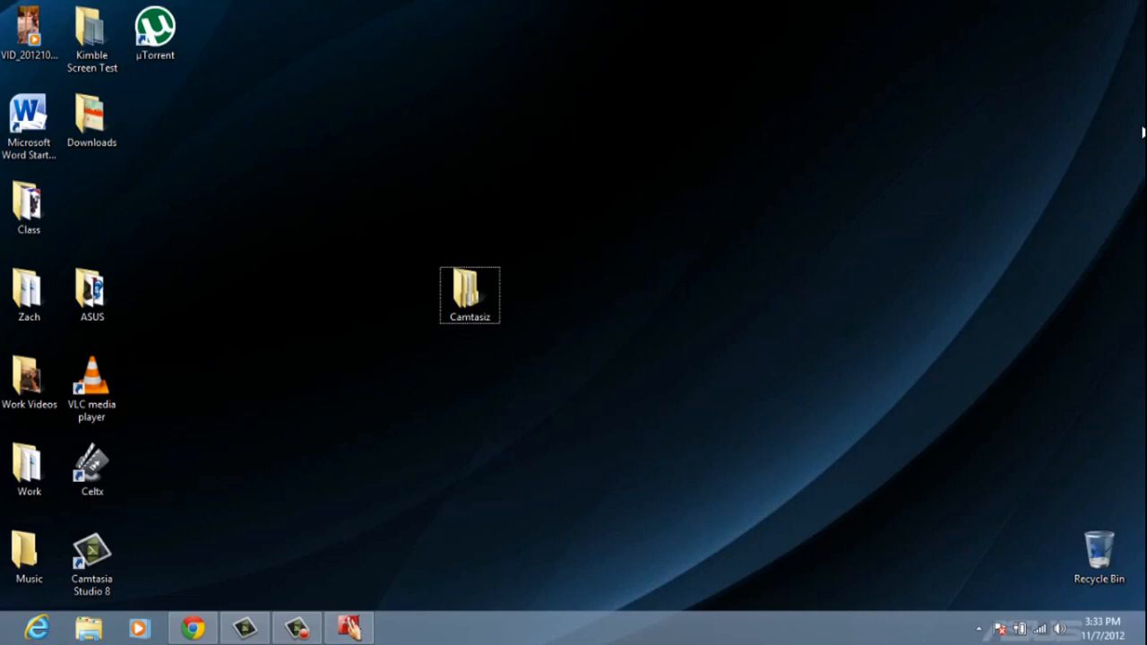
{"action": "mouse_move", "coordinate": [115, 93]}
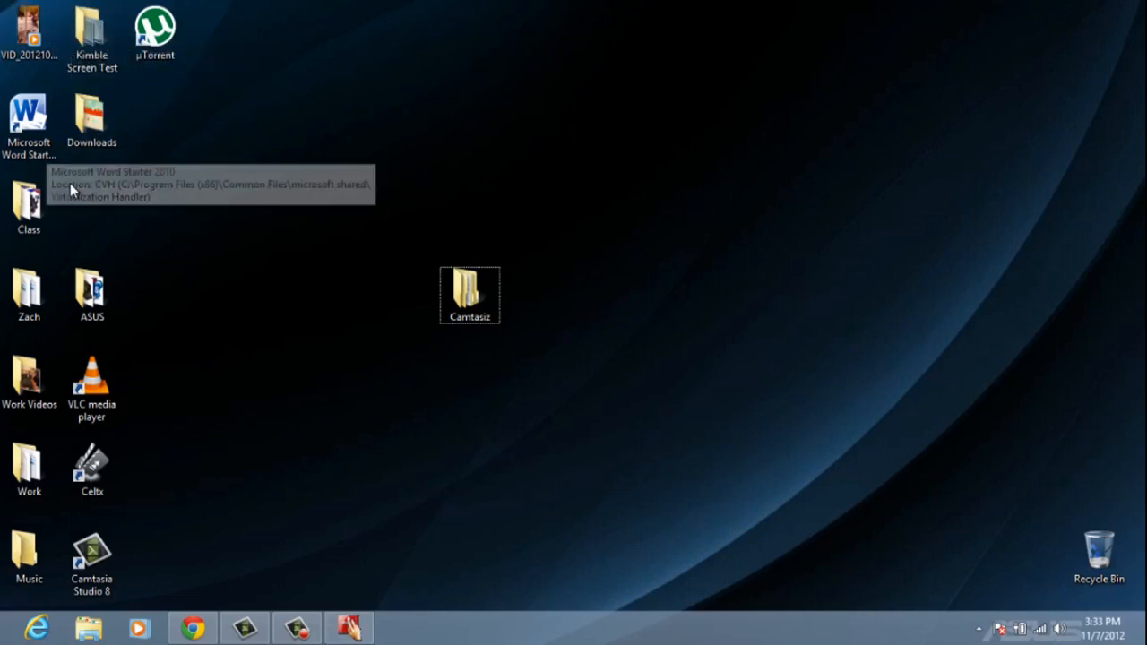
{"action": "mouse_move", "coordinate": [122, 330]}
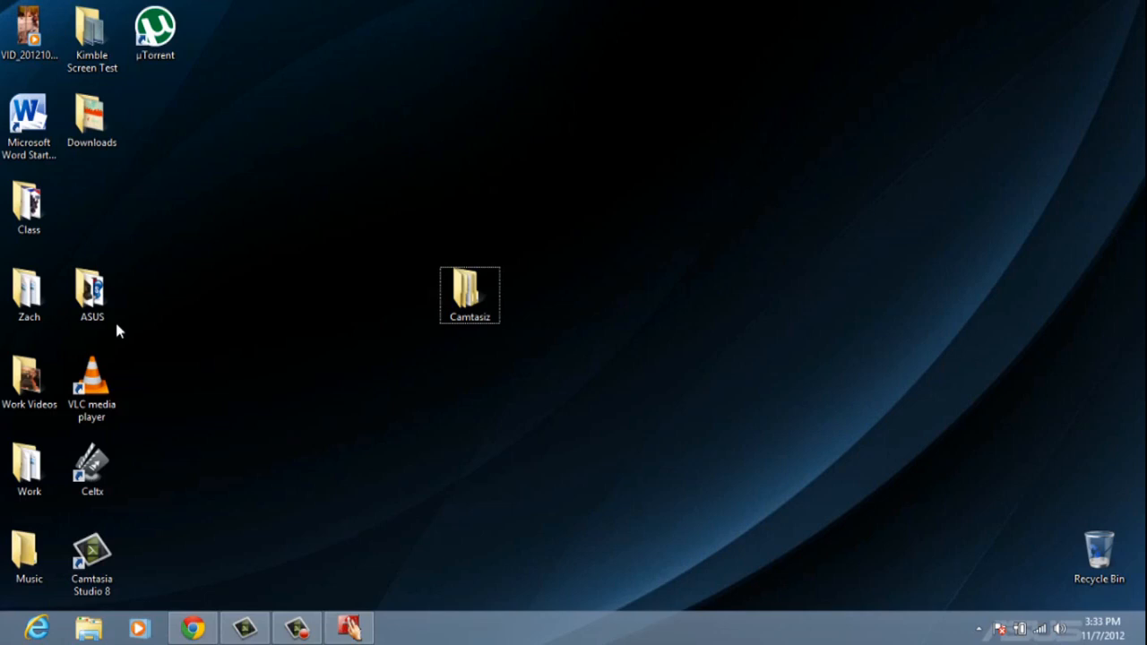
{"action": "left_click", "coordinate": [29, 466]}
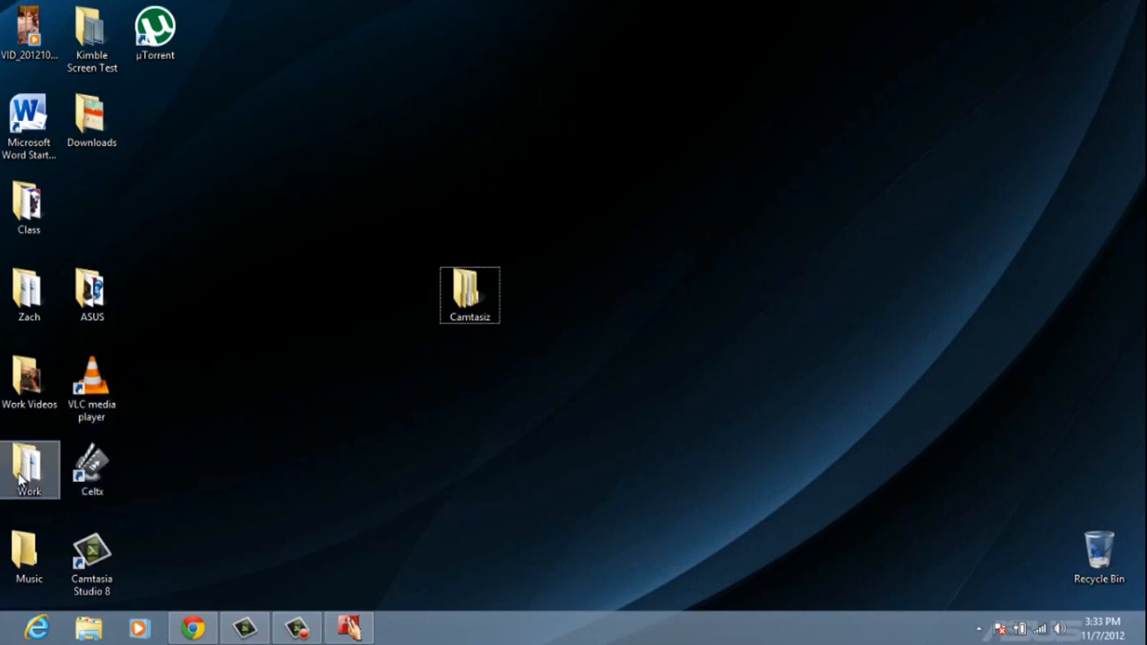
{"action": "double_click", "coordinate": [28, 469]}
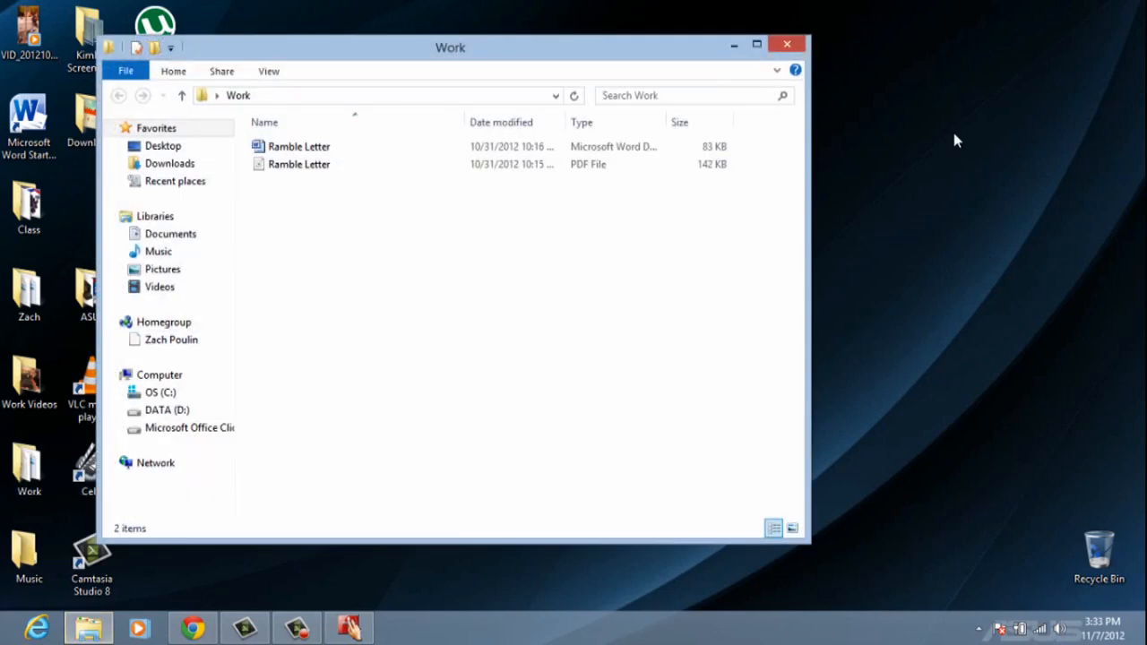